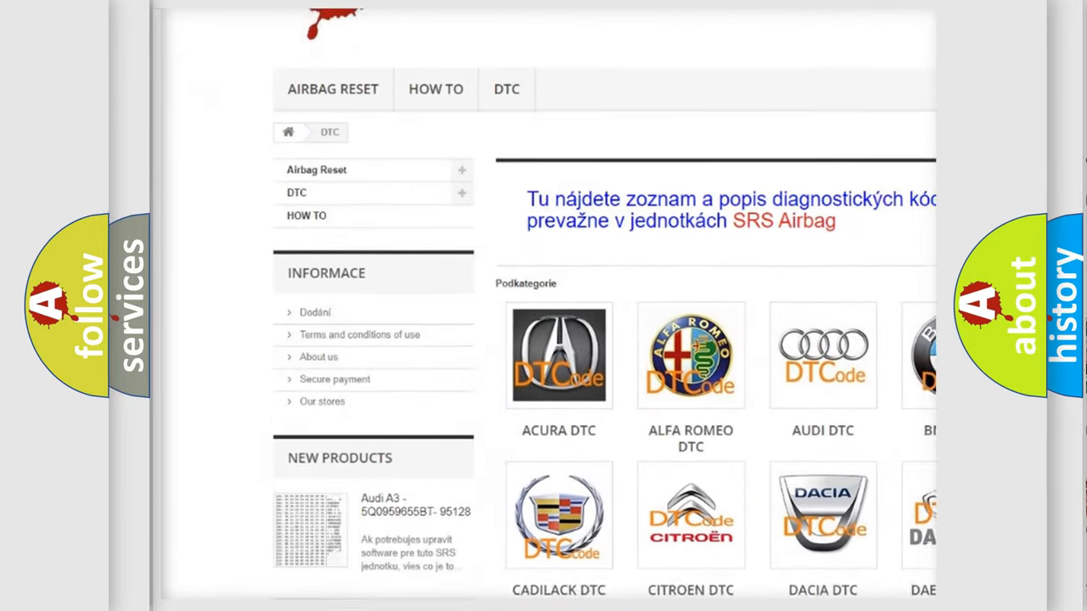
scroll("down", 3)
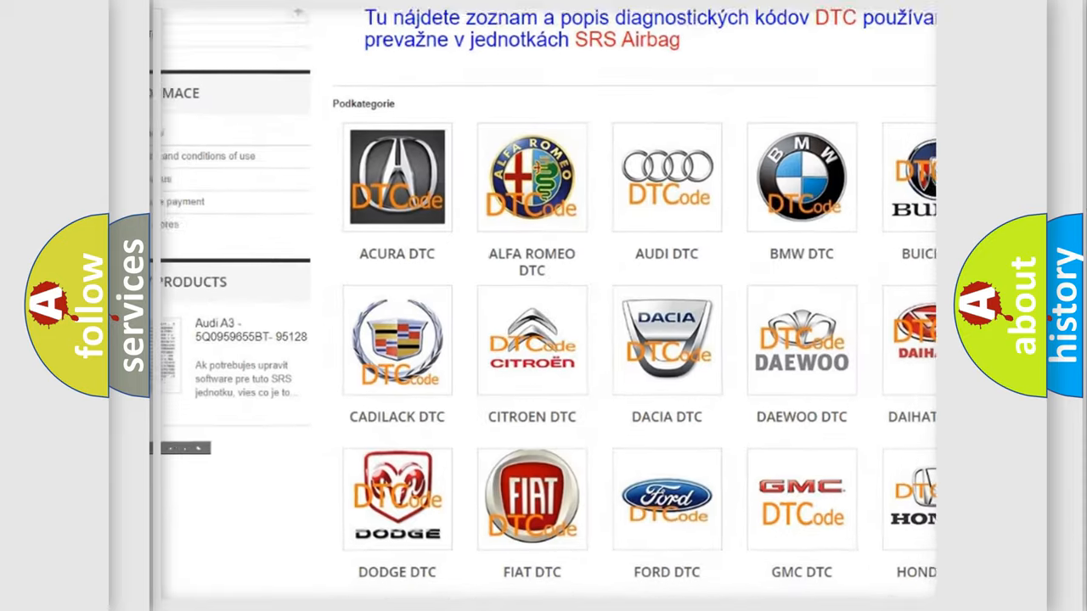
scroll("down", 3)
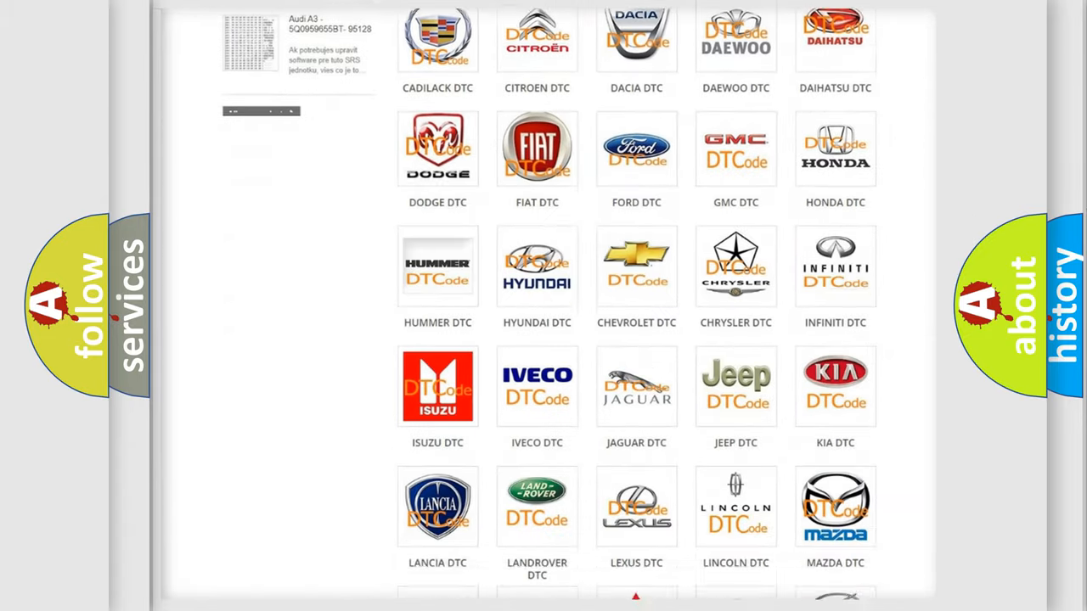
scroll("down", 3)
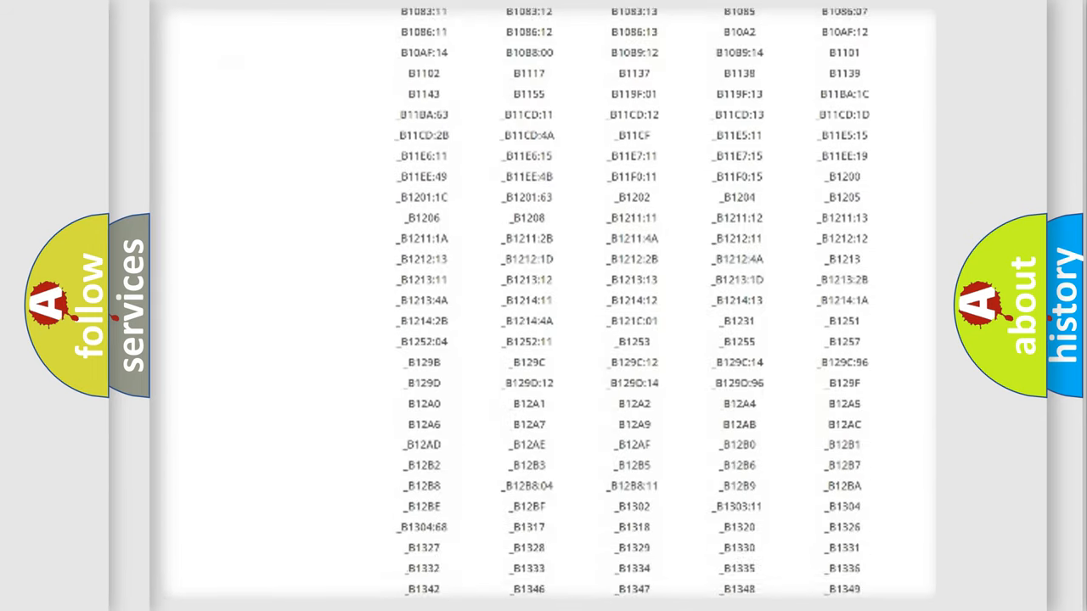
scroll("down", 3)
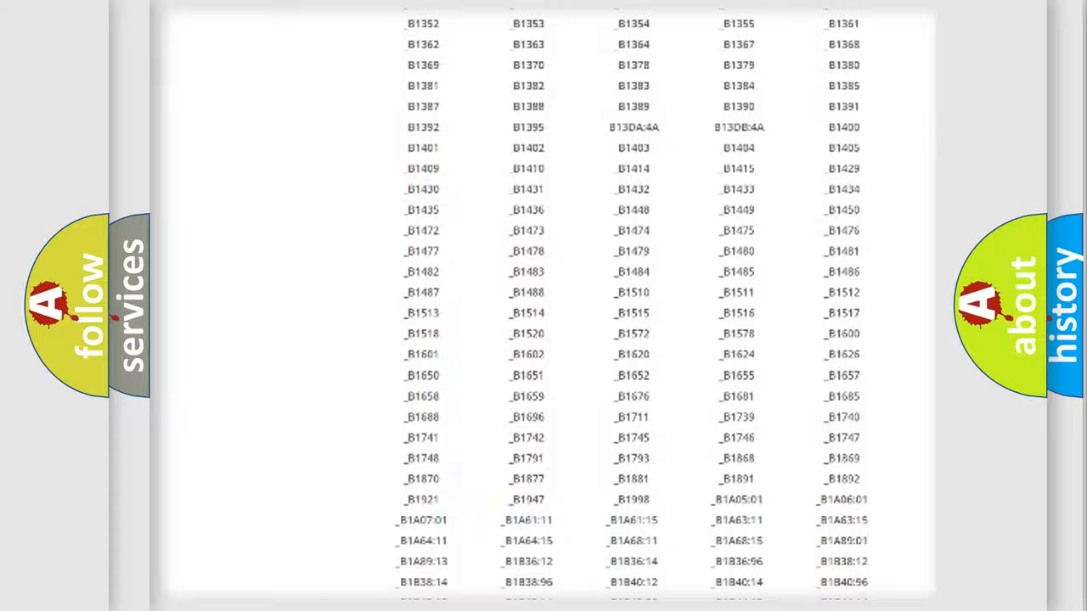